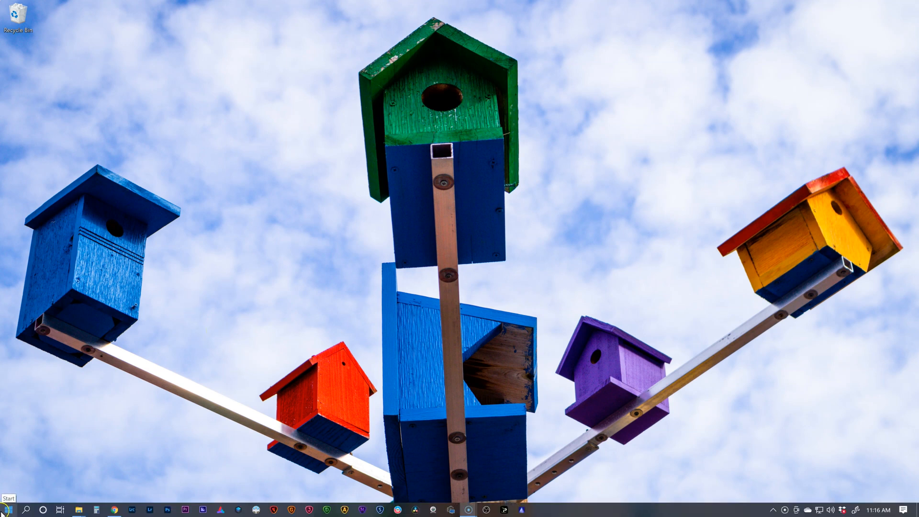
Step: Launch File Explorer and open the root of Local Disk (C:)
click(8, 508)
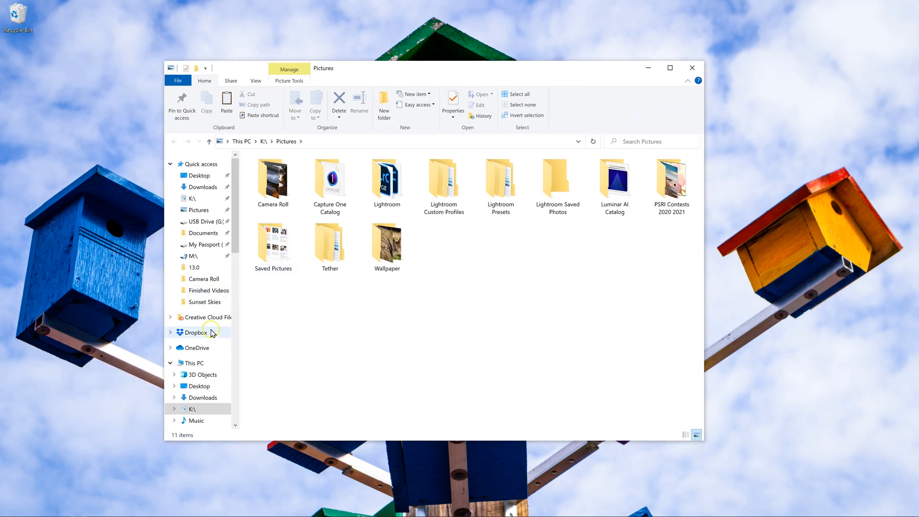
mouse_move(203, 233)
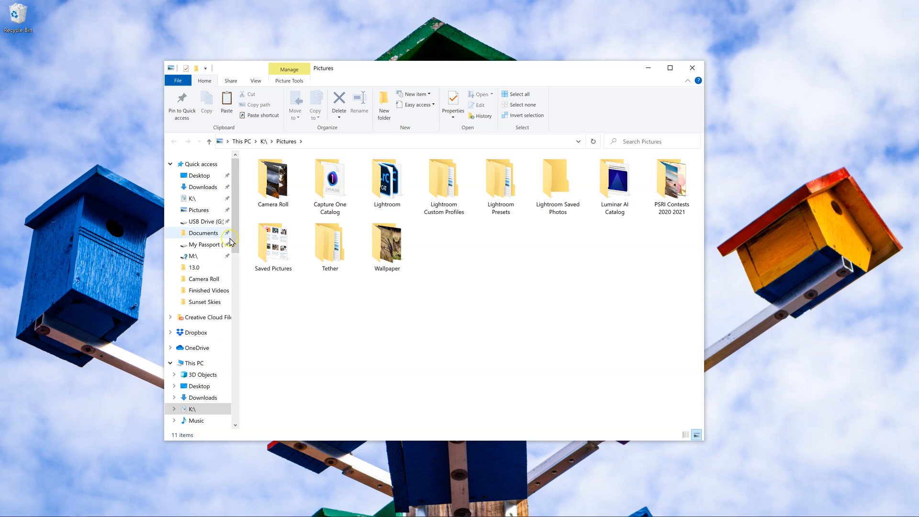
mouse_move(217, 268)
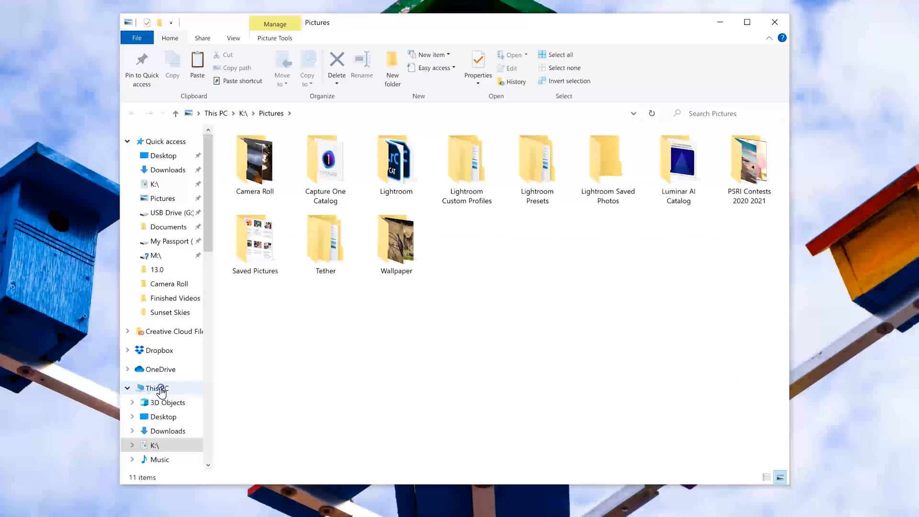
click(153, 388)
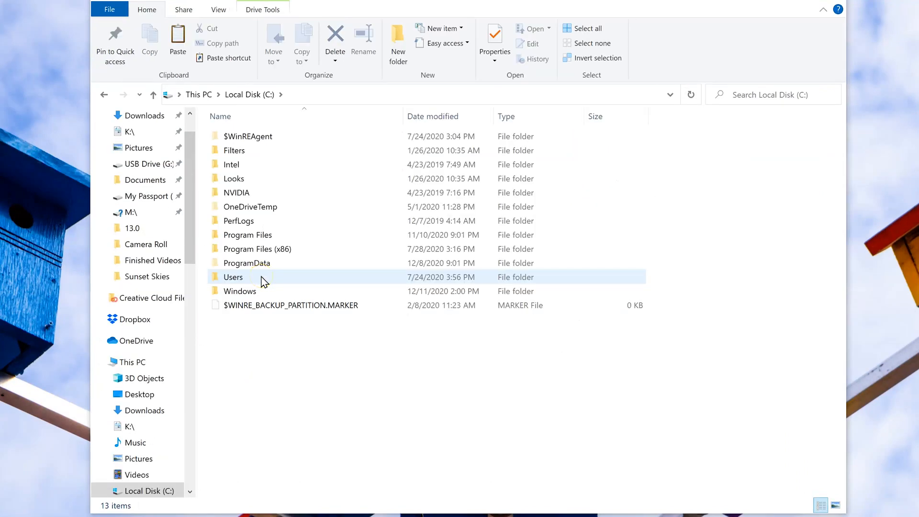
Step: Navigate into Program Files > Skylum > Luminar AI
click(247, 235)
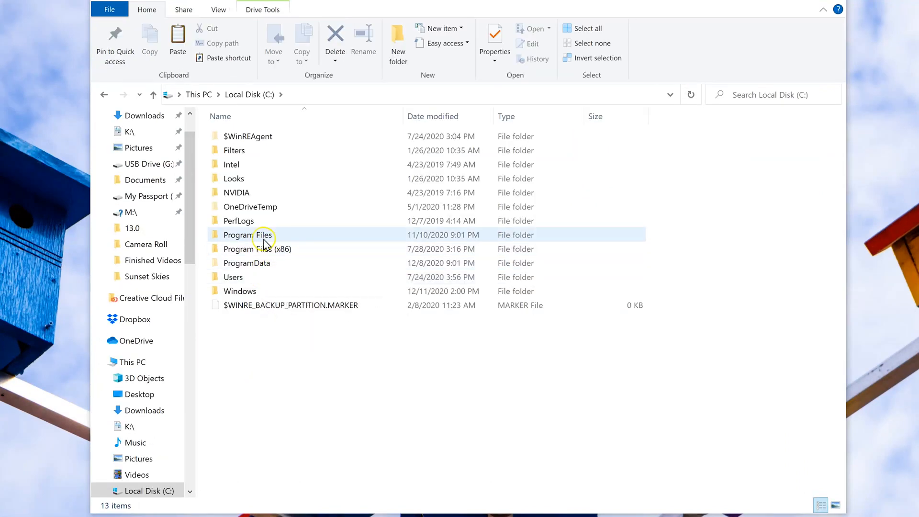
double_click(247, 235)
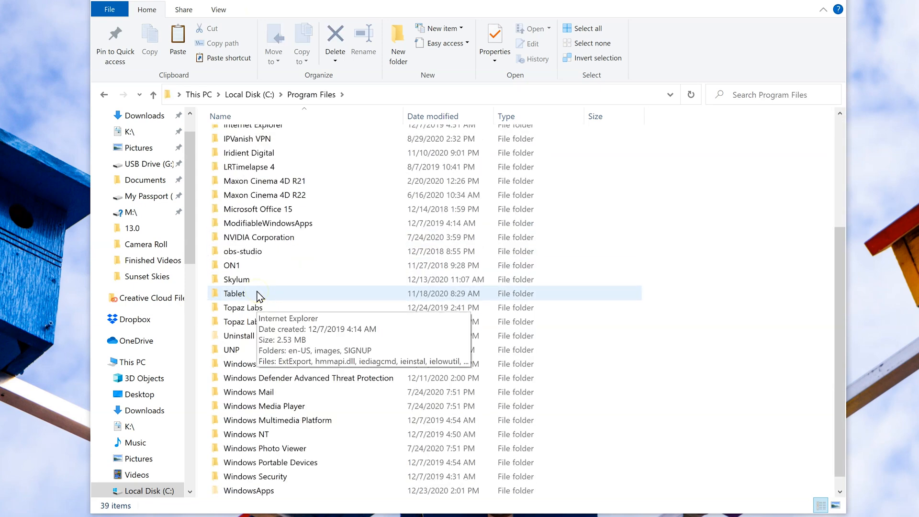
double_click(236, 279)
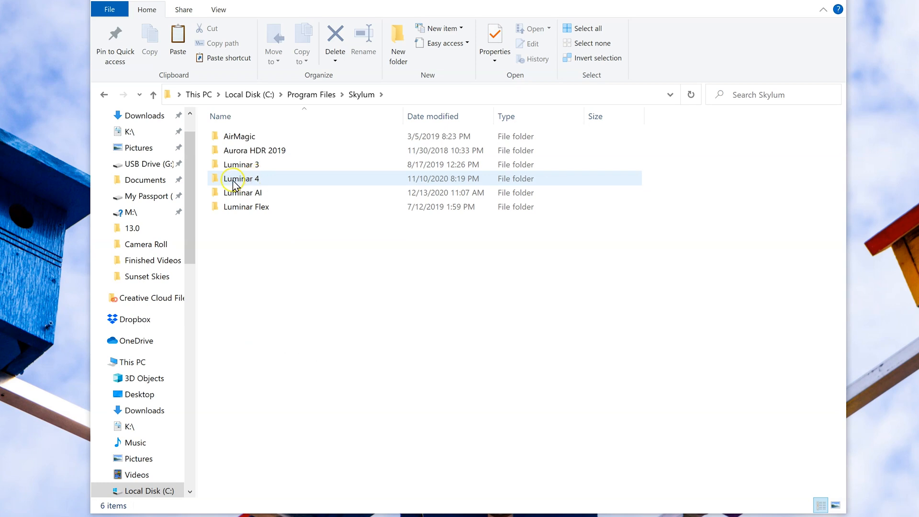
mouse_move(257, 182)
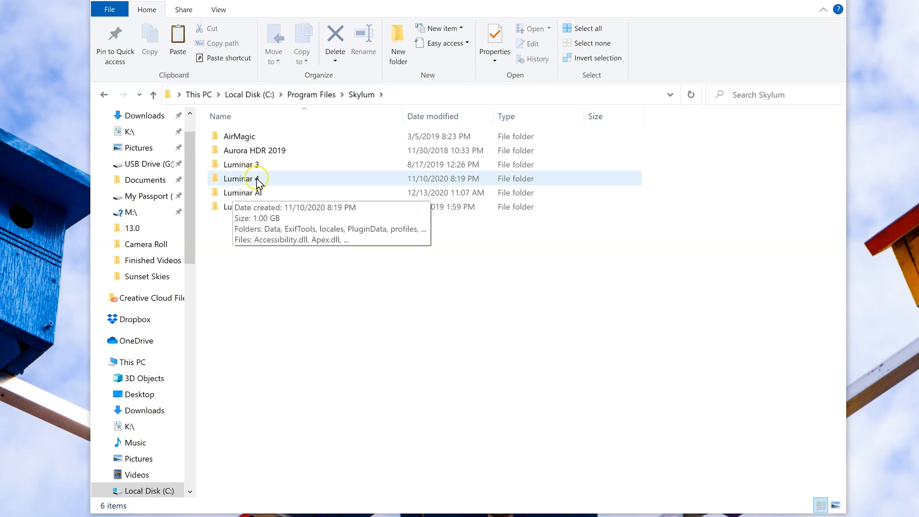
mouse_move(247, 192)
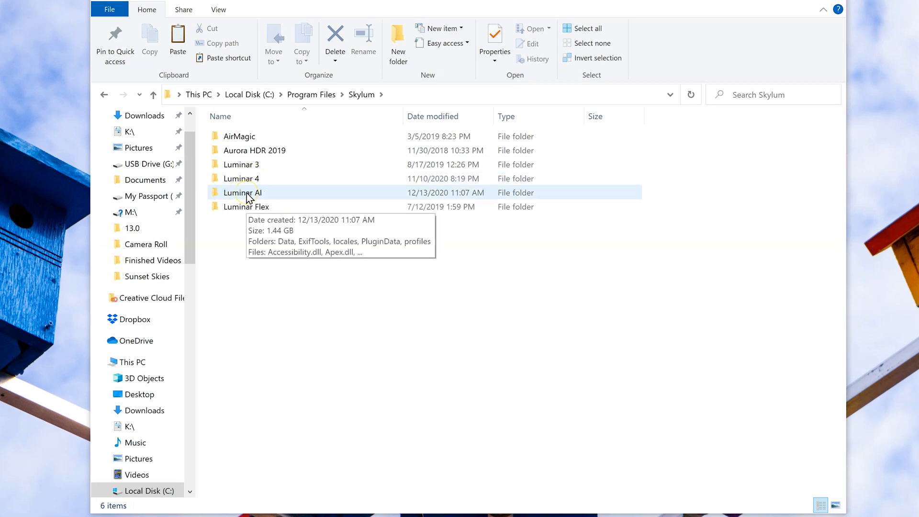
click(242, 192)
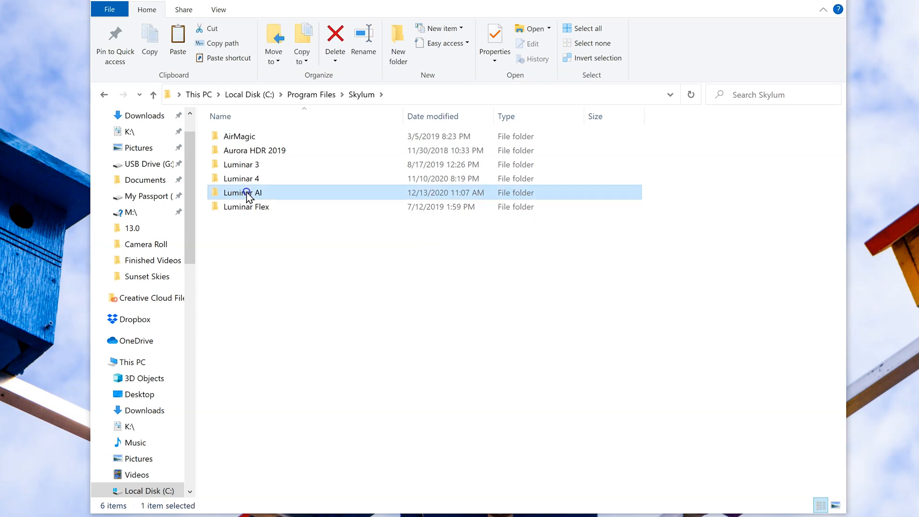
double_click(242, 193)
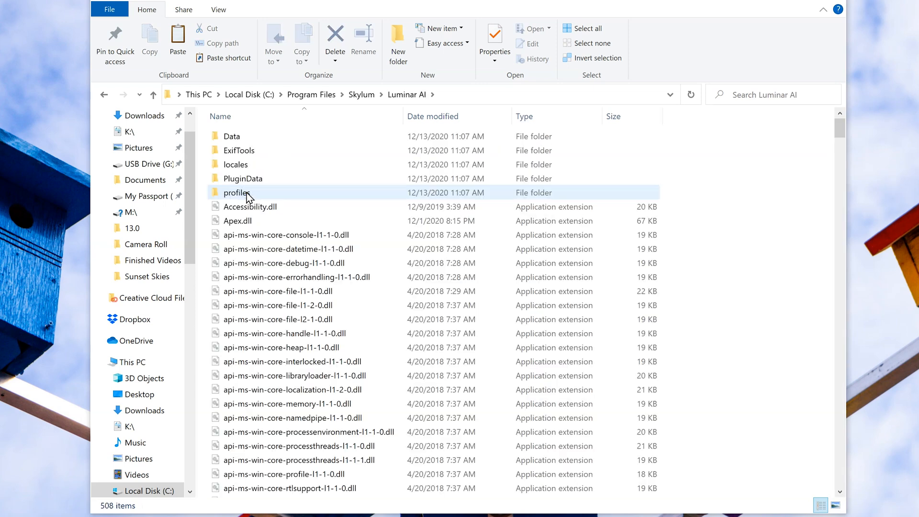
mouse_move(285, 193)
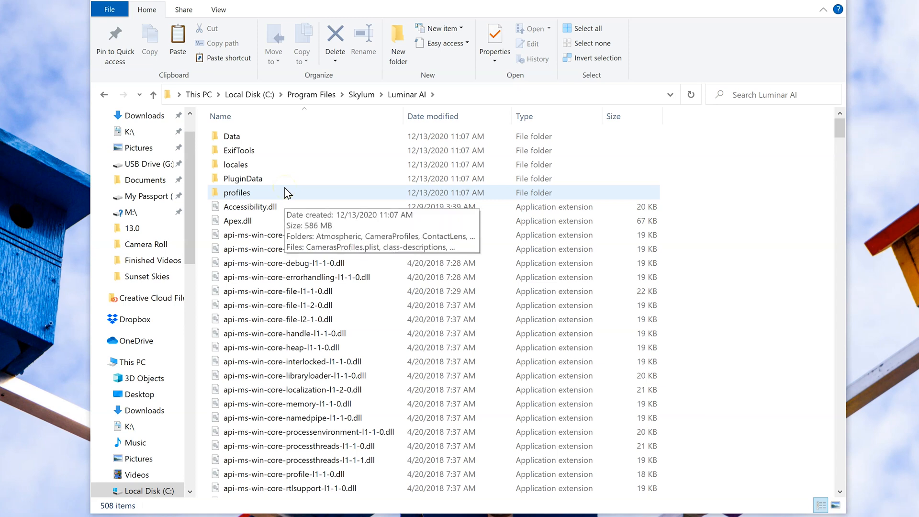
Step: Continue into profiles > SkyTextures to reach Luminar AI's sky image folder
click(236, 193)
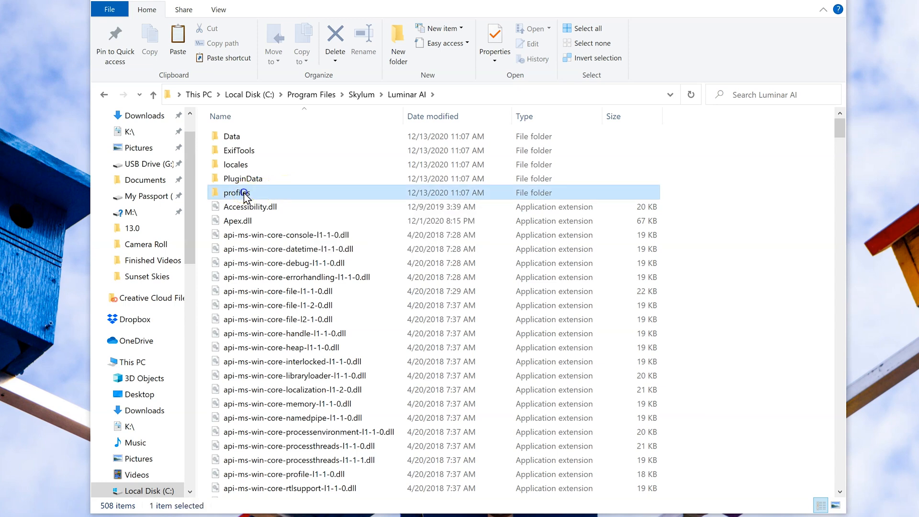
double_click(237, 192)
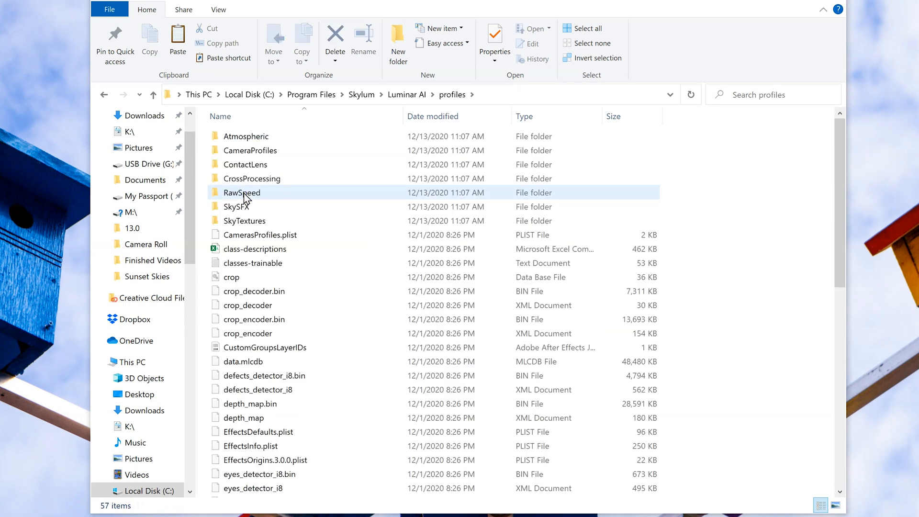
double_click(245, 221)
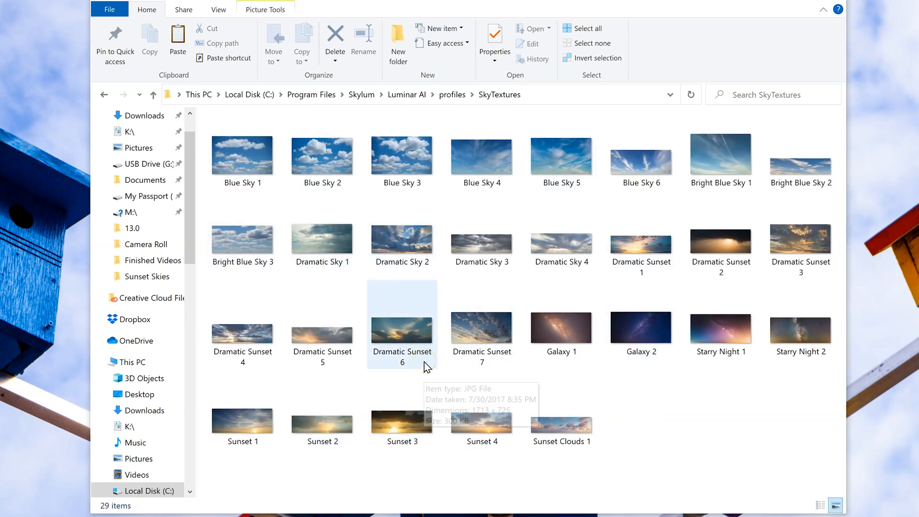
mouse_move(426, 366)
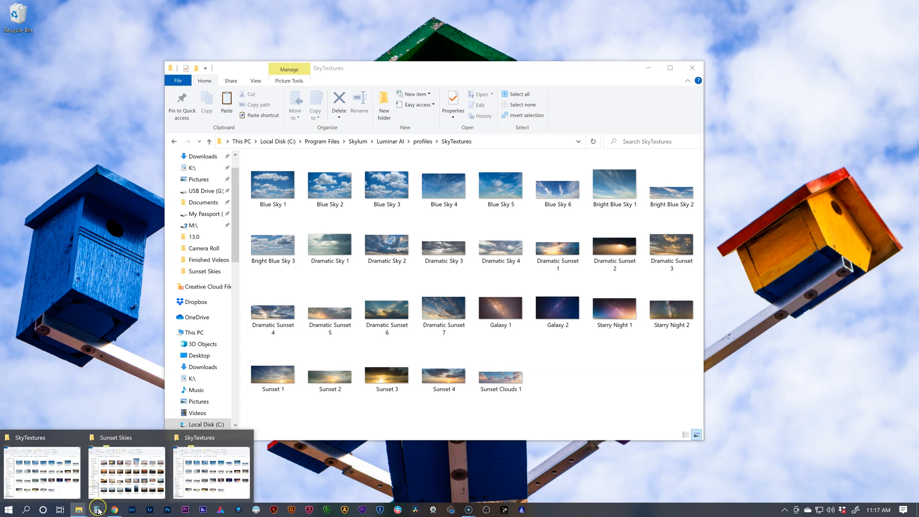
Step: Switch to the Sunset Skies folder window and focus its 32 MTASS sunset photos
click(124, 472)
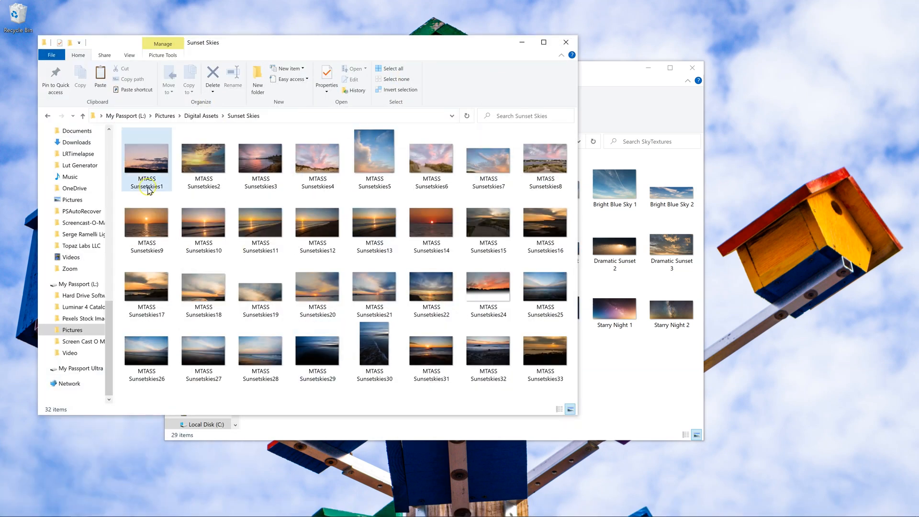
mouse_move(203, 226)
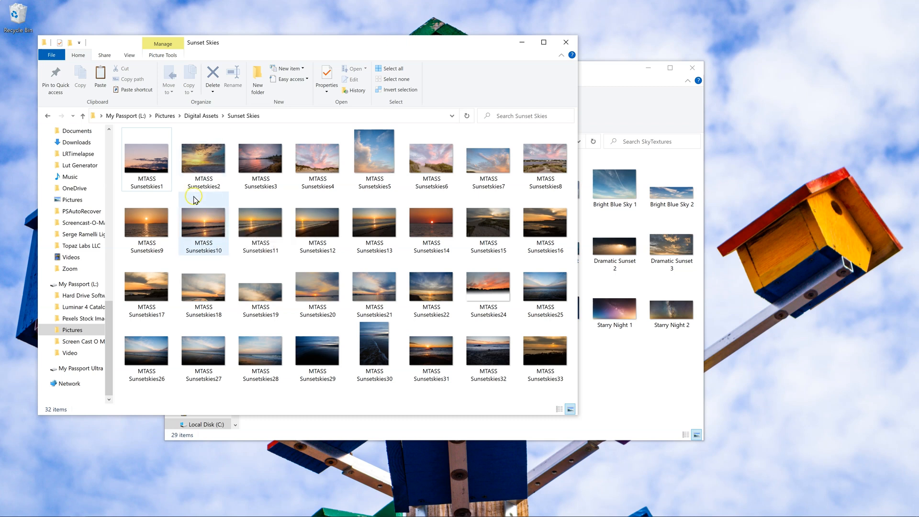
click(146, 154)
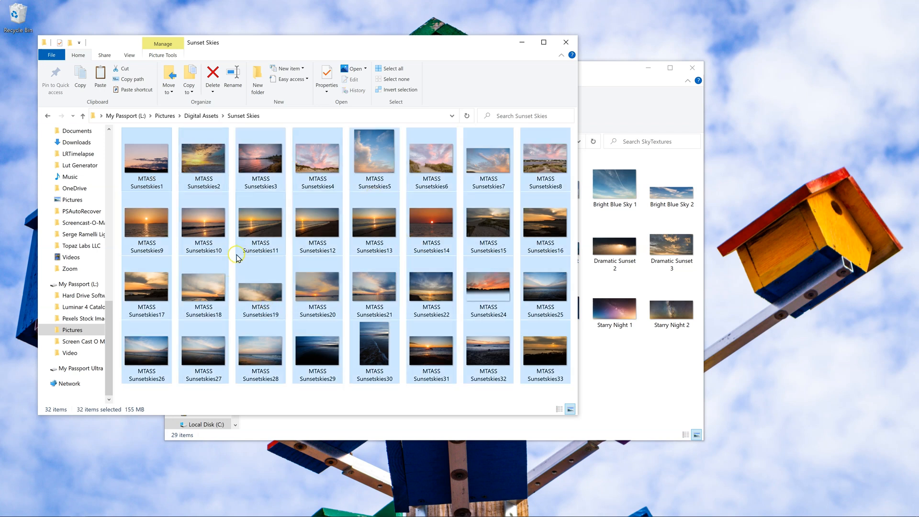
mouse_move(228, 258)
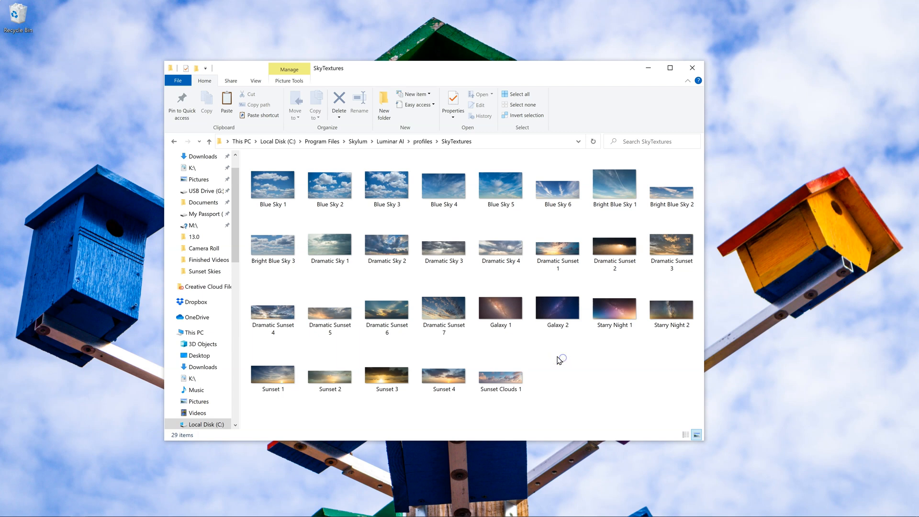
Step: Paste the 32 sunset images into SkyTextures, granting administrator permission for all items
right_click(560, 357)
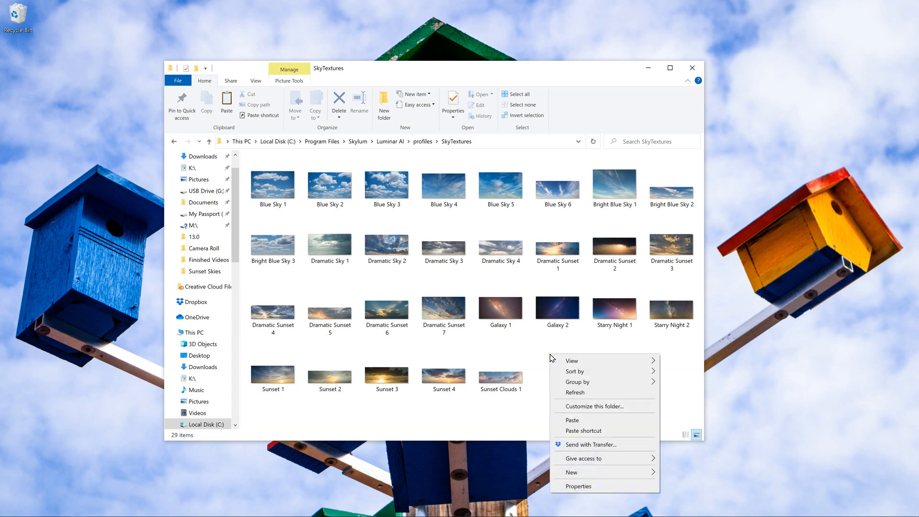
click(577, 424)
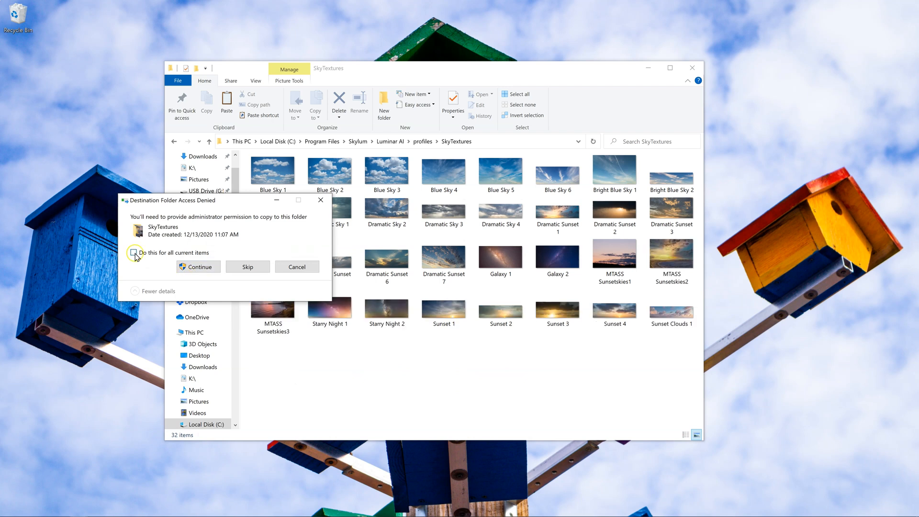
click(134, 252)
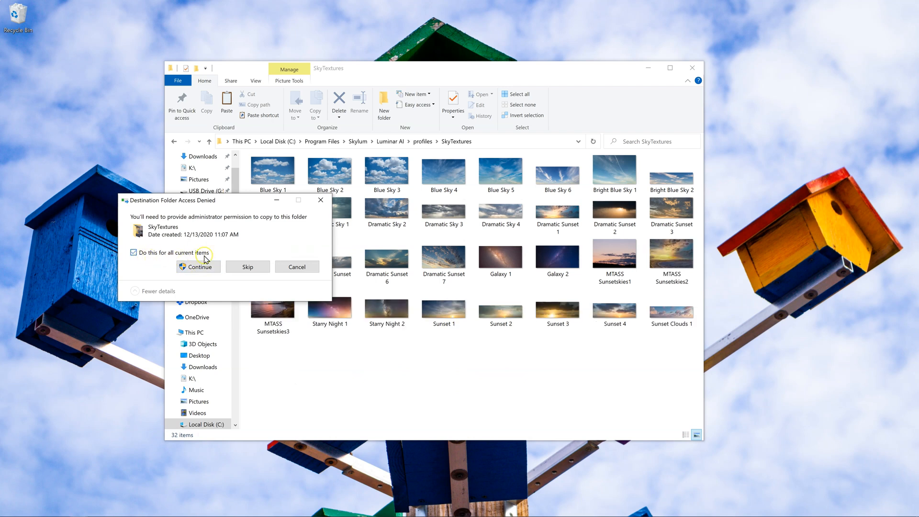
click(197, 267)
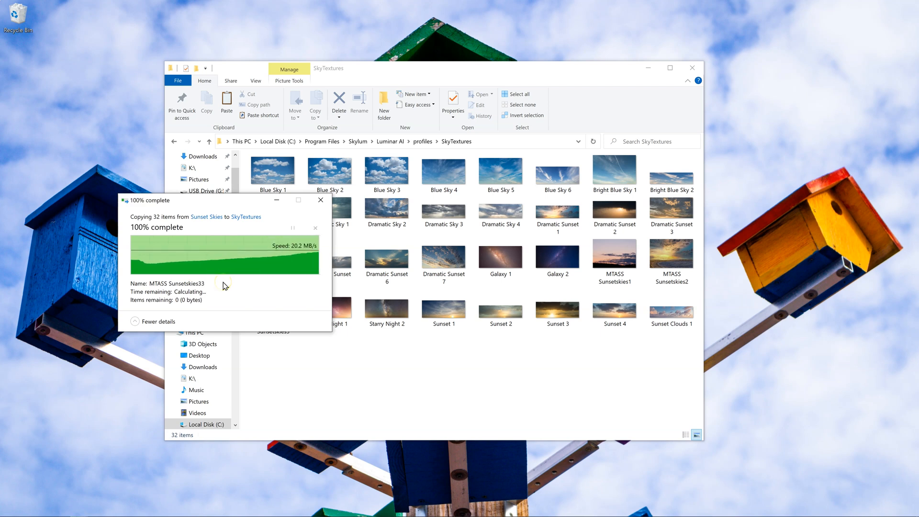
click(321, 200)
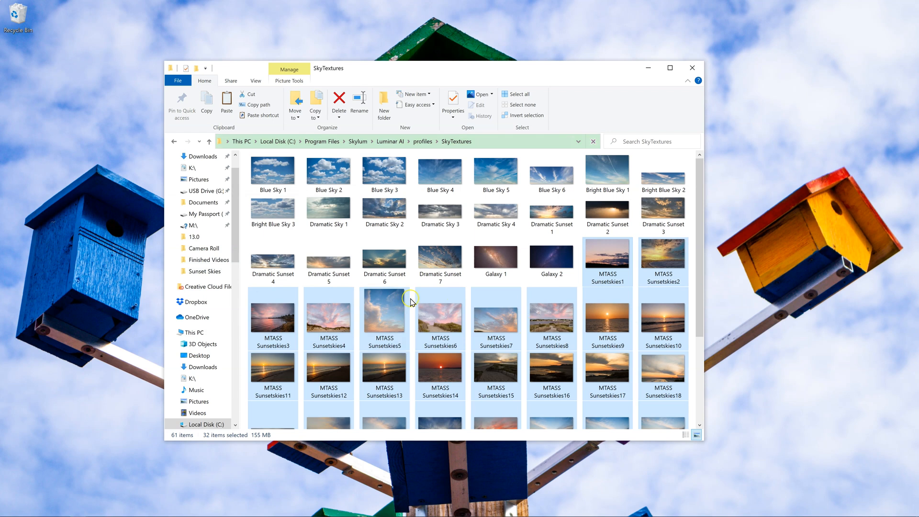
mouse_move(550, 304)
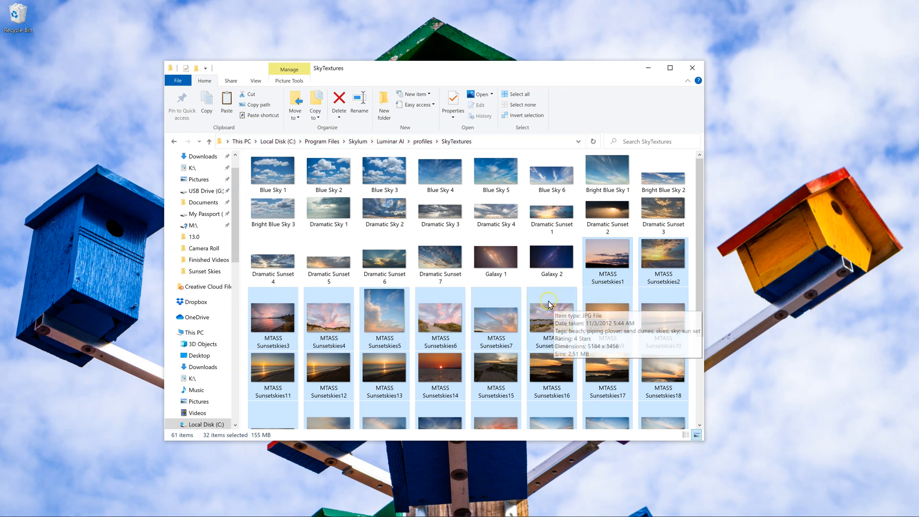
mouse_move(601, 280)
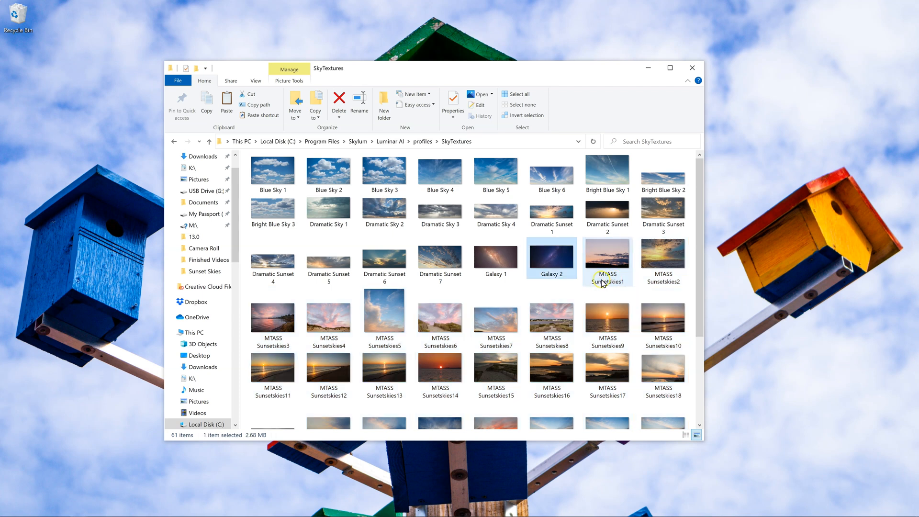
mouse_move(610, 285)
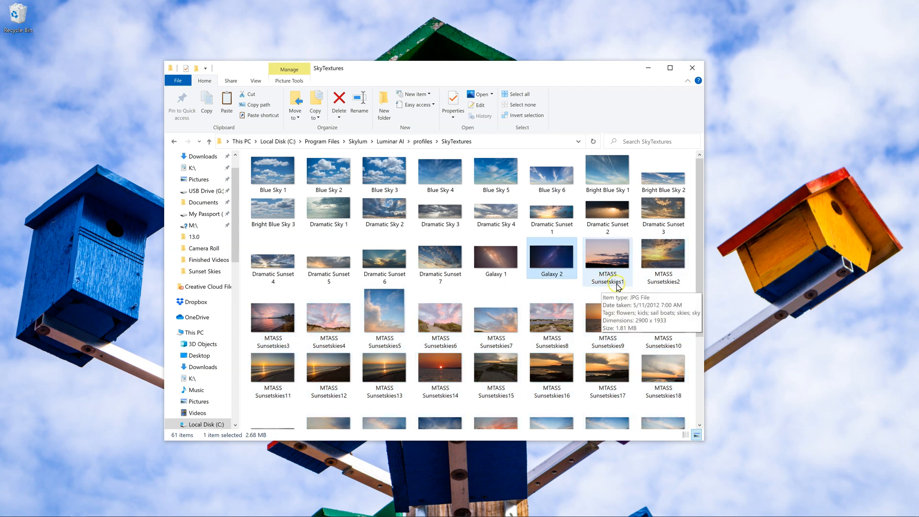
mouse_move(598, 286)
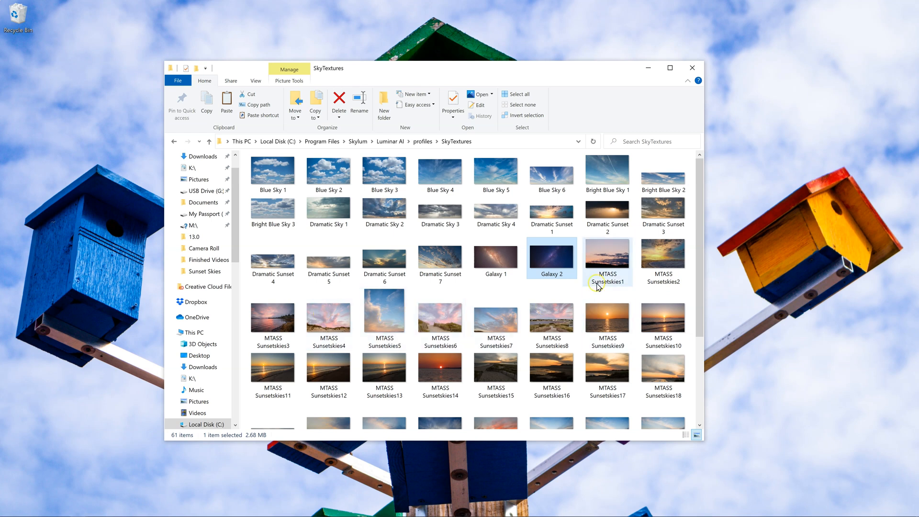
mouse_move(597, 284)
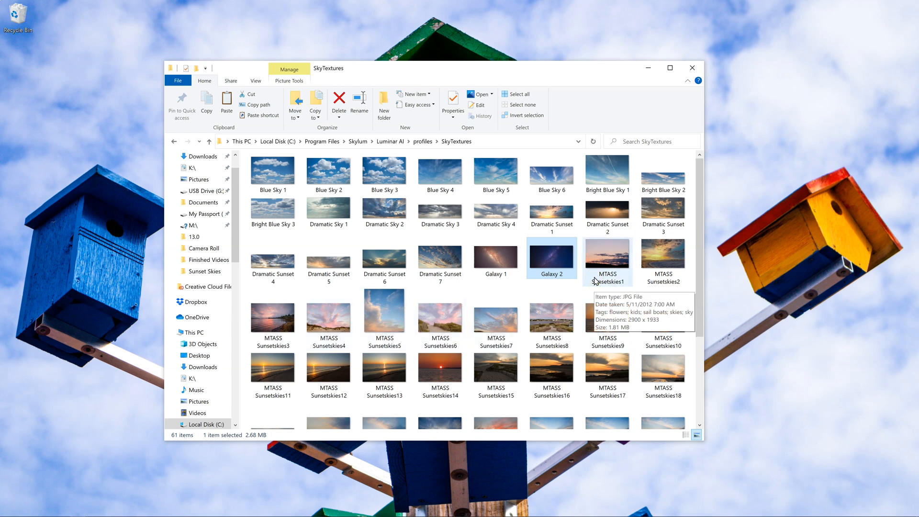
mouse_move(615, 285)
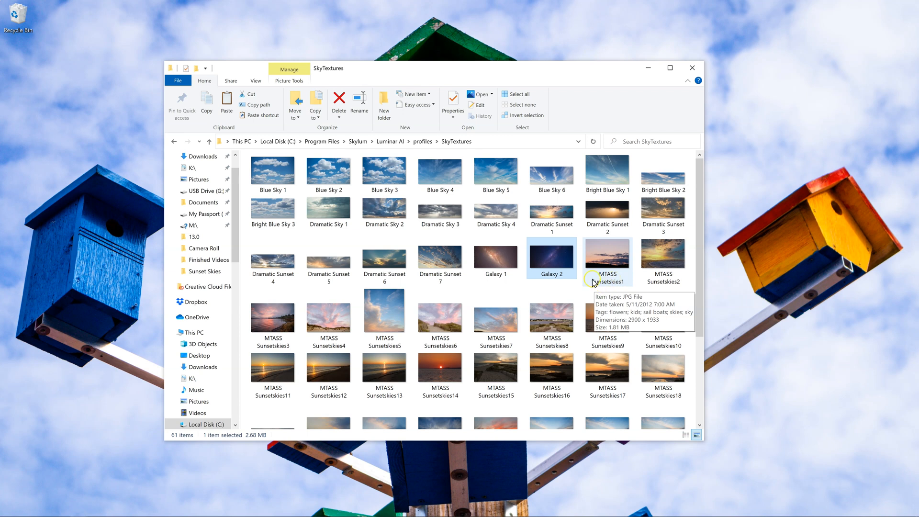
mouse_move(645, 69)
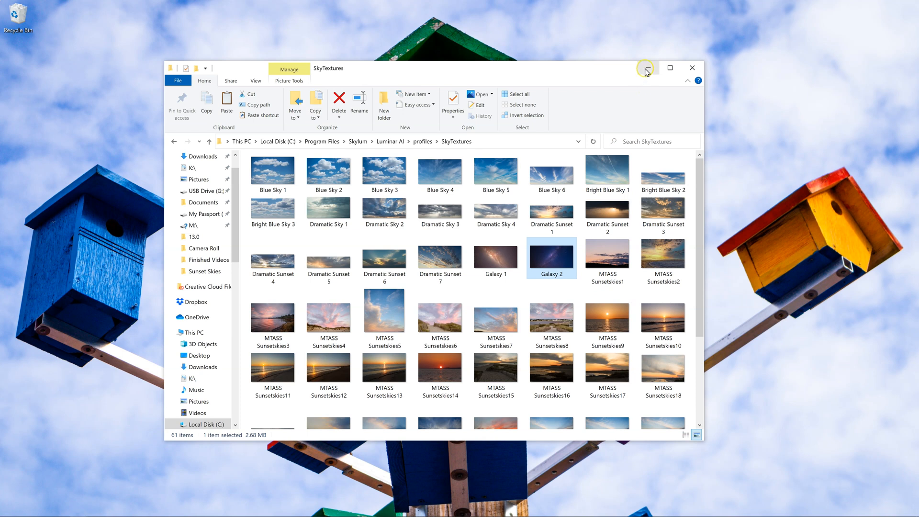
Step: Minimize the SkyTextures File Explorer window to show the desktop
click(670, 67)
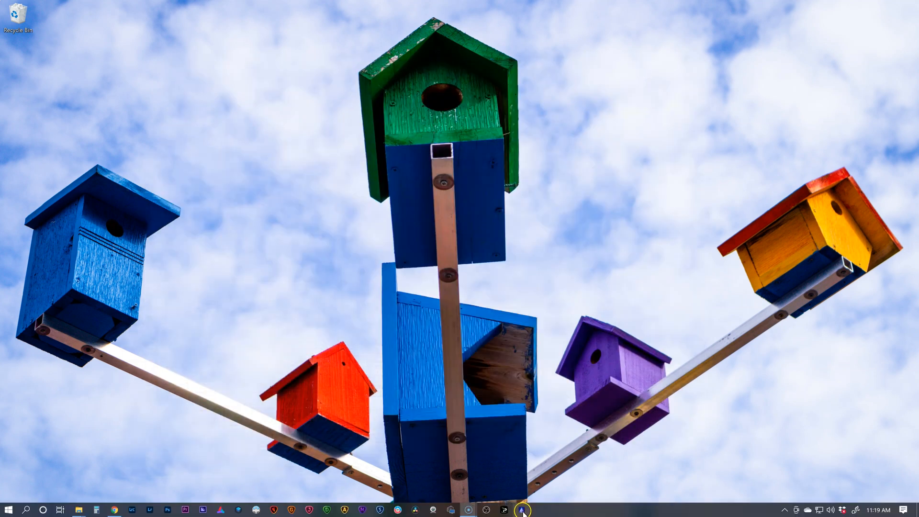
mouse_move(595, 349)
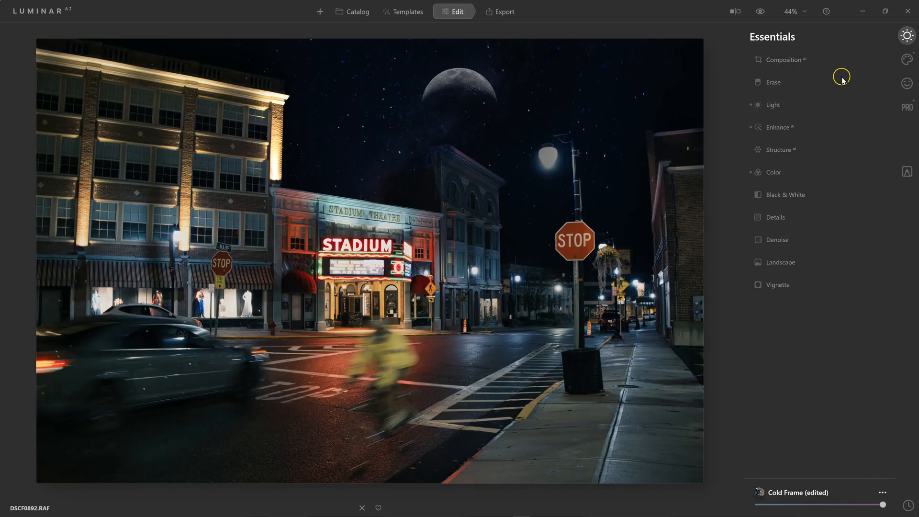
mouse_move(907, 58)
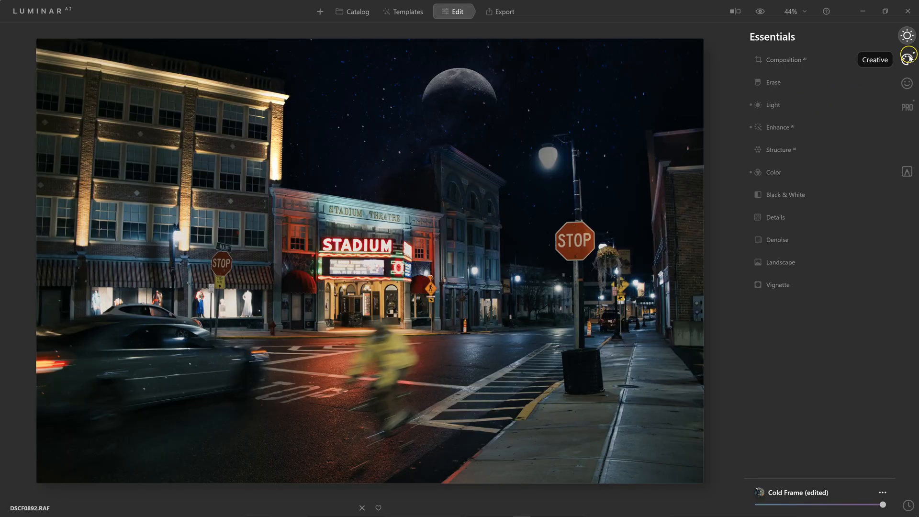
Step: Switch Luminar AI's right panel to the Creative tools for the night street photo
click(907, 59)
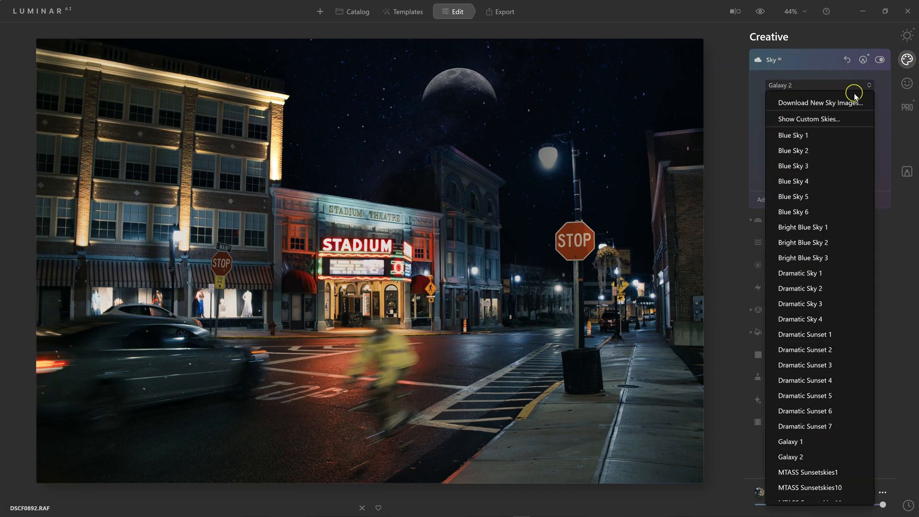
Step: Choose MTASS Sunsetskies30 from the Sky AI list to replace the Galaxy 2 sky
scroll(down, 3)
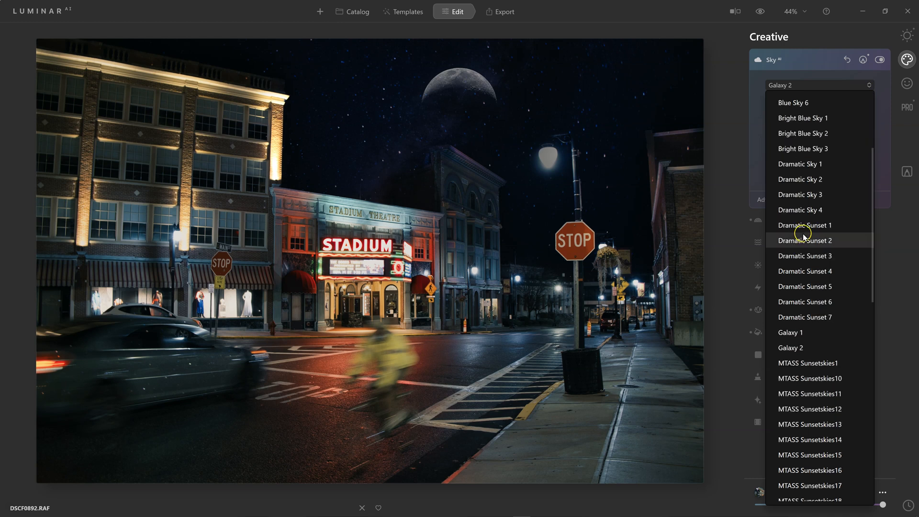
scroll(down, 3)
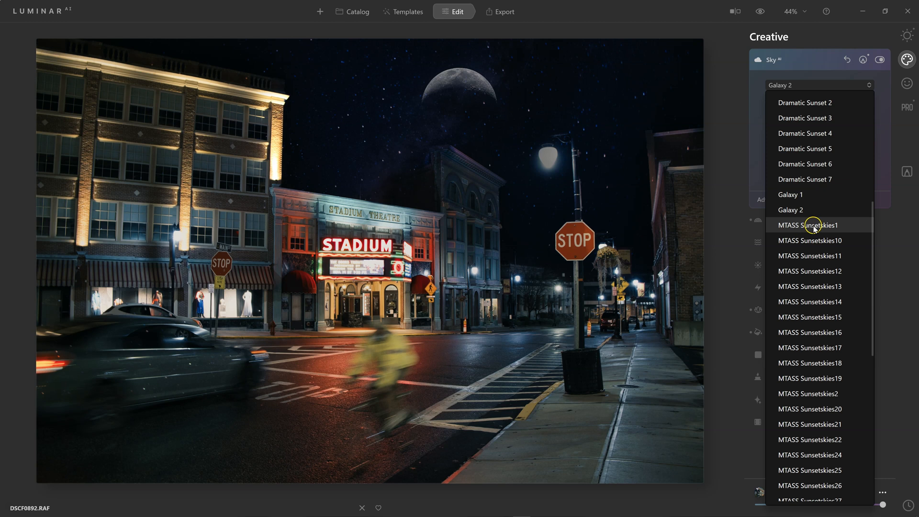
mouse_move(805, 343)
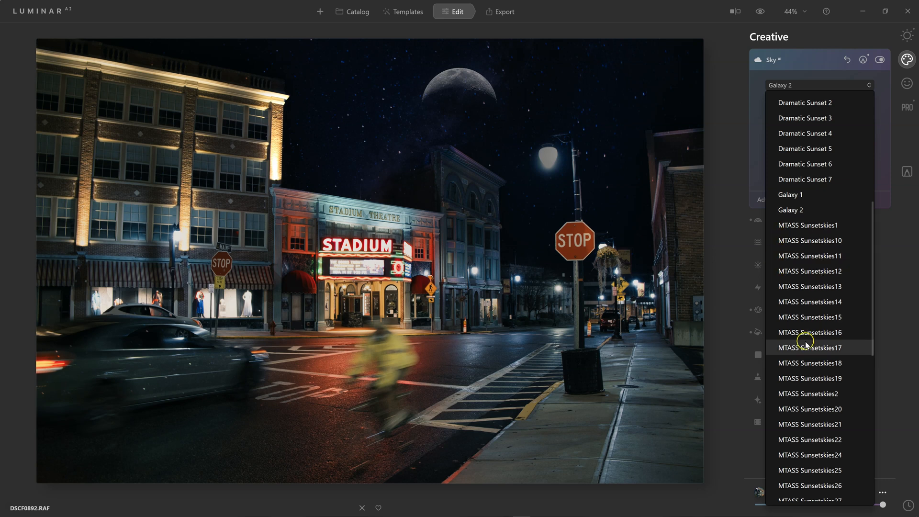
scroll(down, 3)
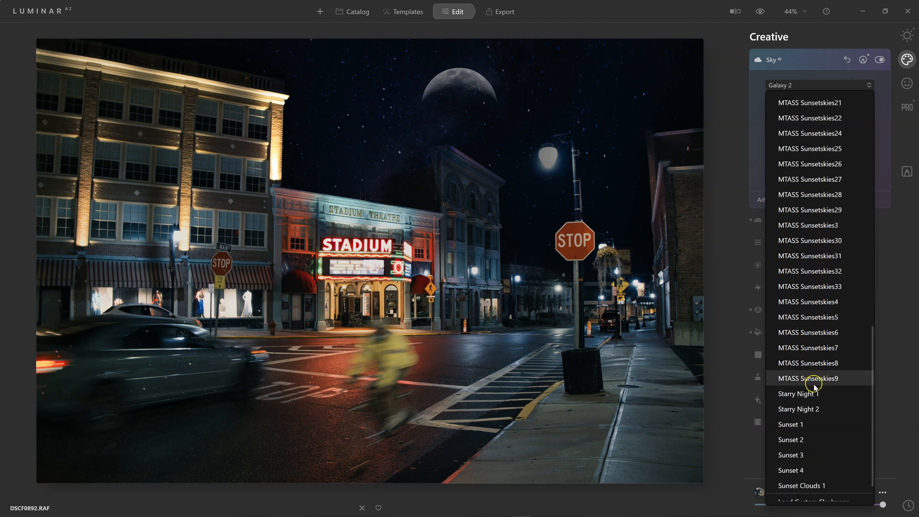
click(810, 240)
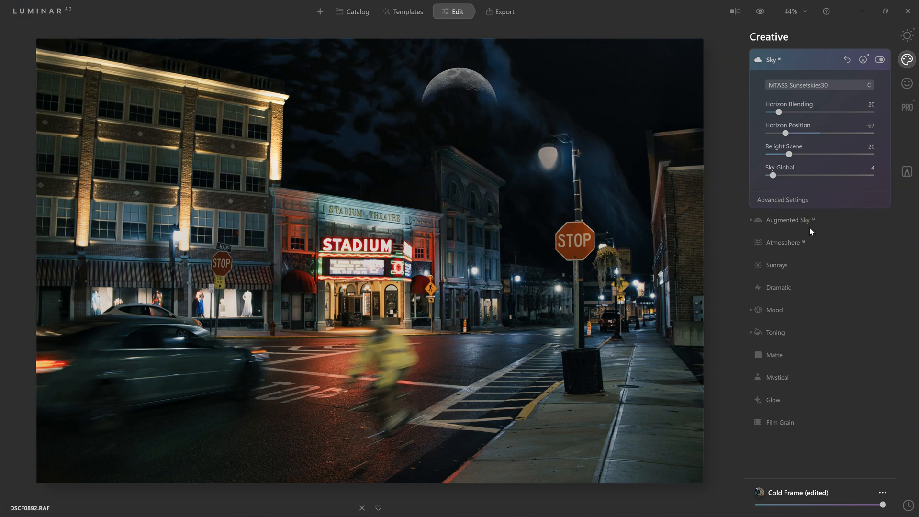
mouse_move(762, 237)
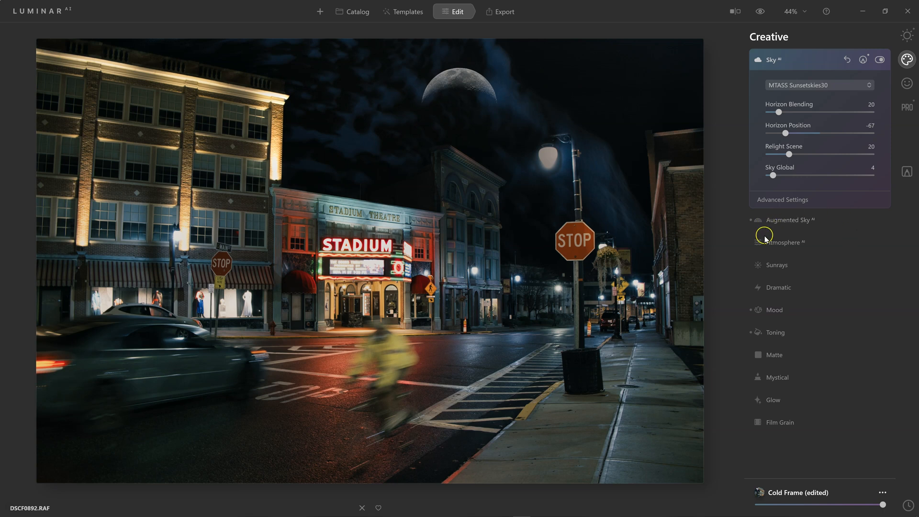
mouse_move(765, 240)
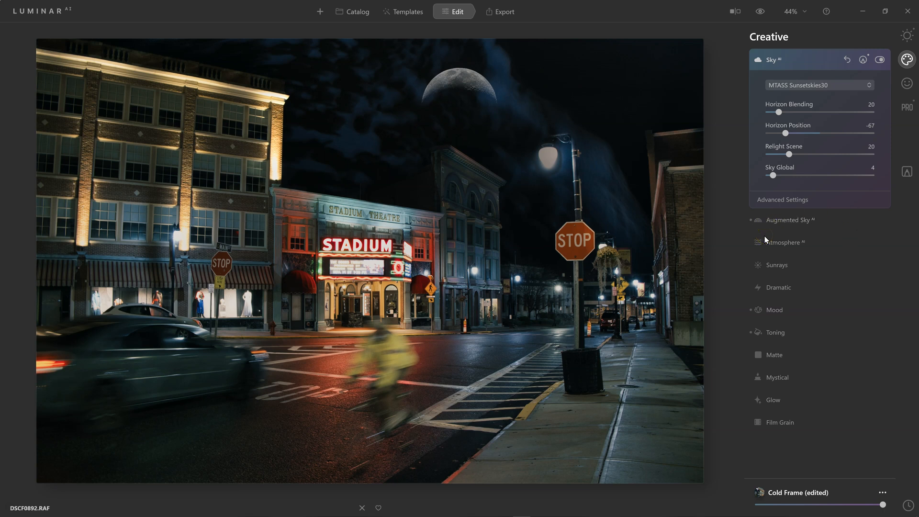